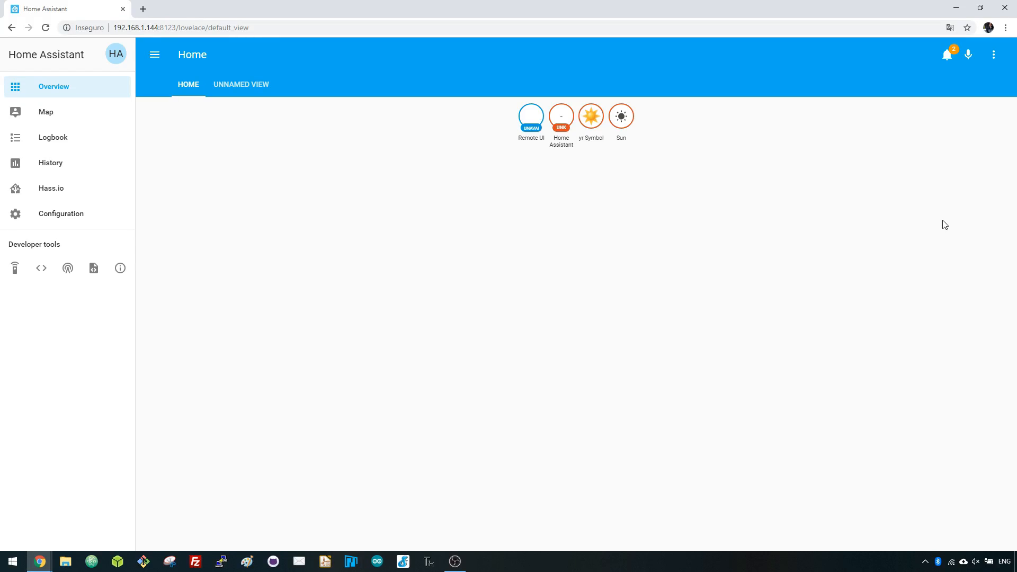
mouse_move(931, 224)
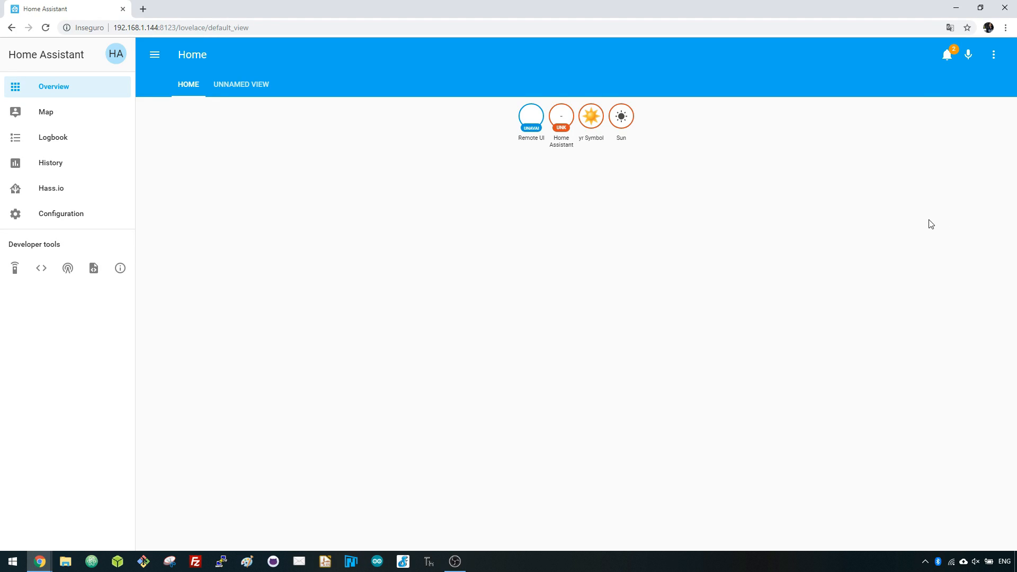
Step: Put the Home dashboard into edit mode and add a new Picture card
click(993, 55)
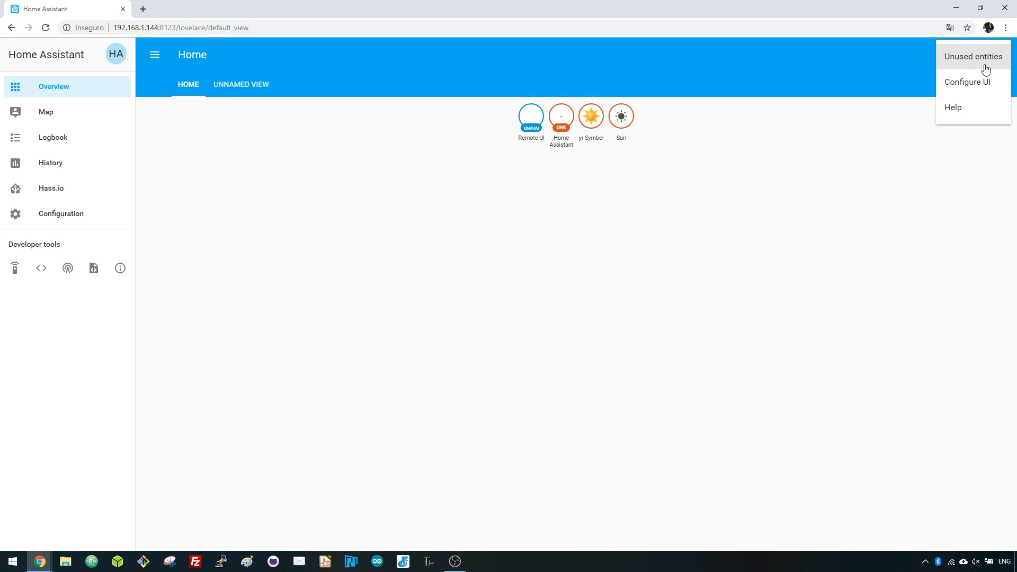
click(966, 82)
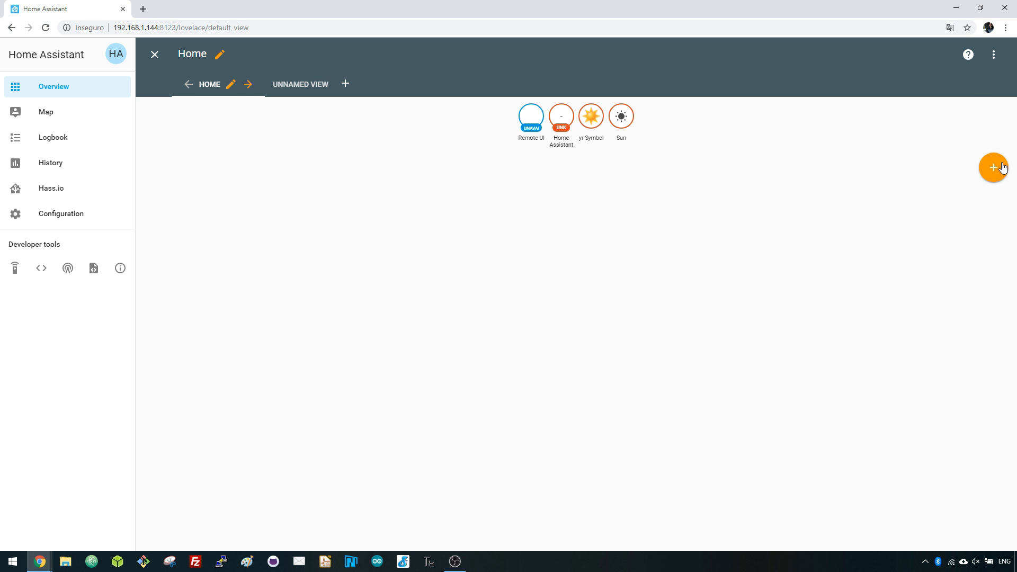
click(994, 167)
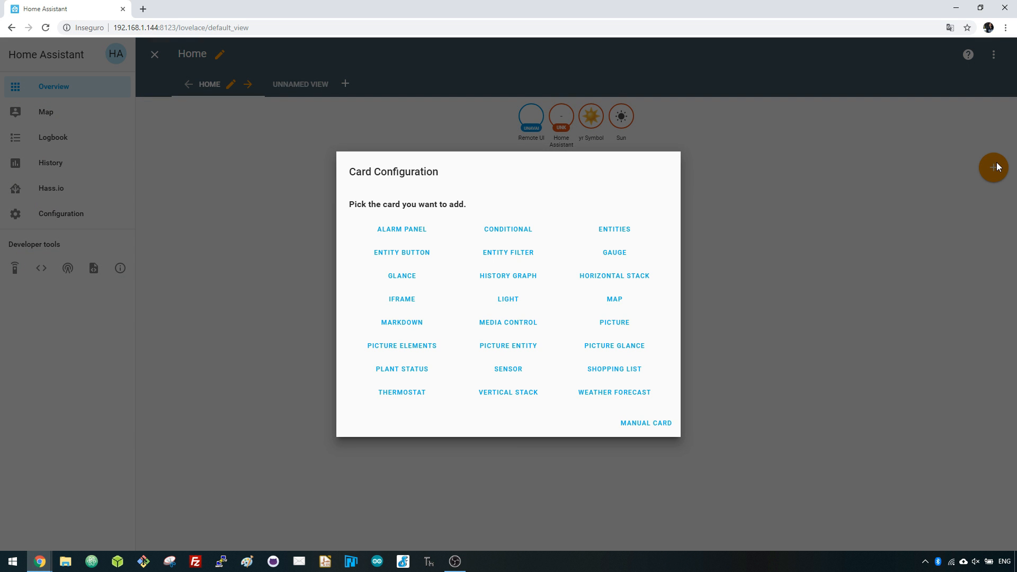
mouse_move(613, 323)
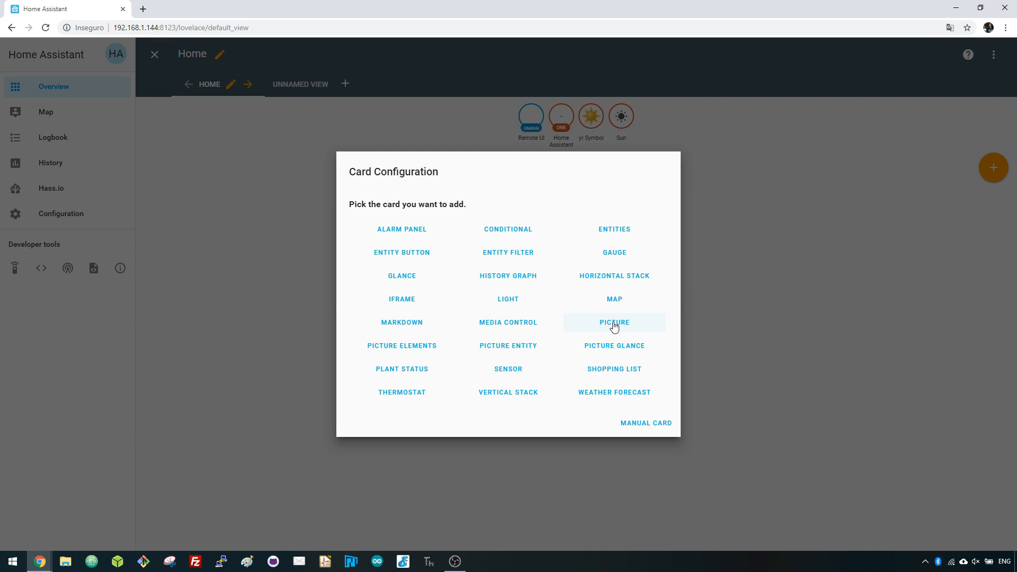
click(614, 322)
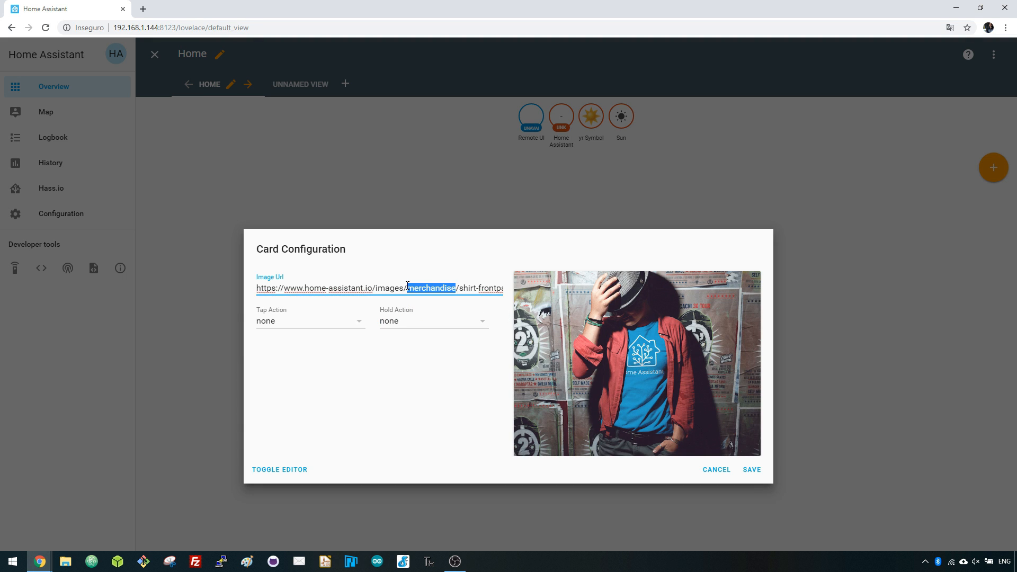
text(http://192.168.1.91/)
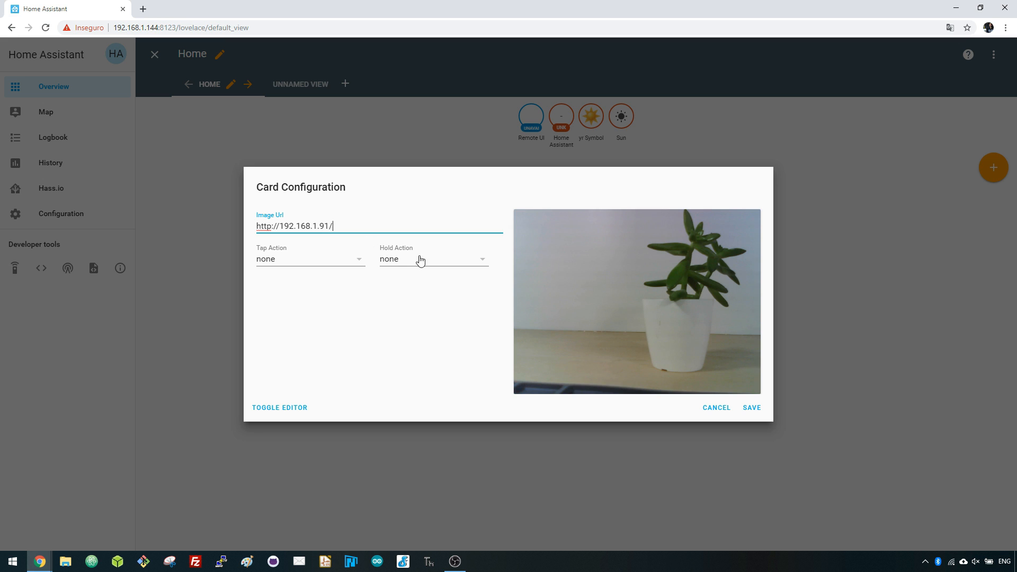
mouse_move(751, 408)
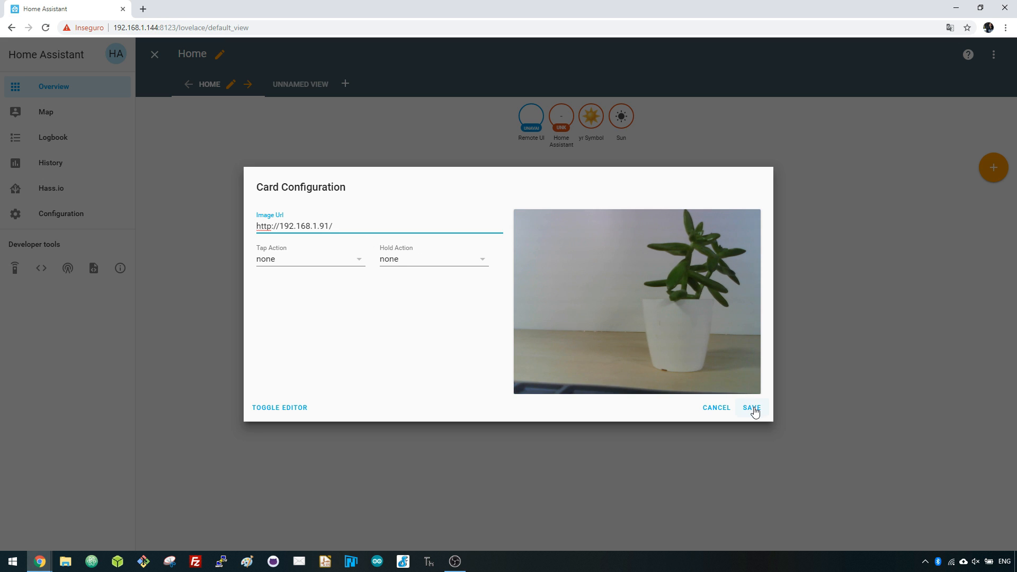
click(280, 407)
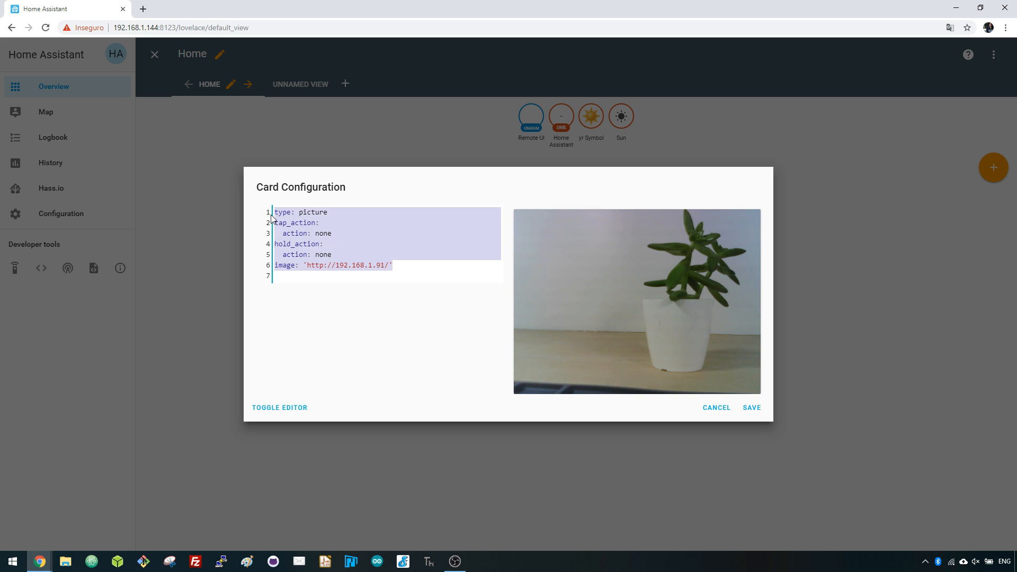
click(304, 380)
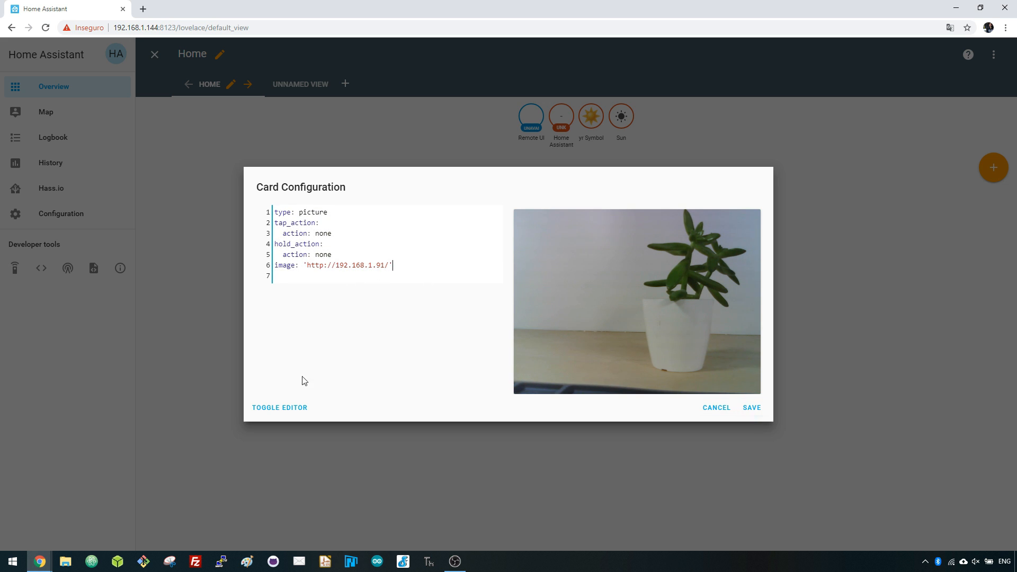